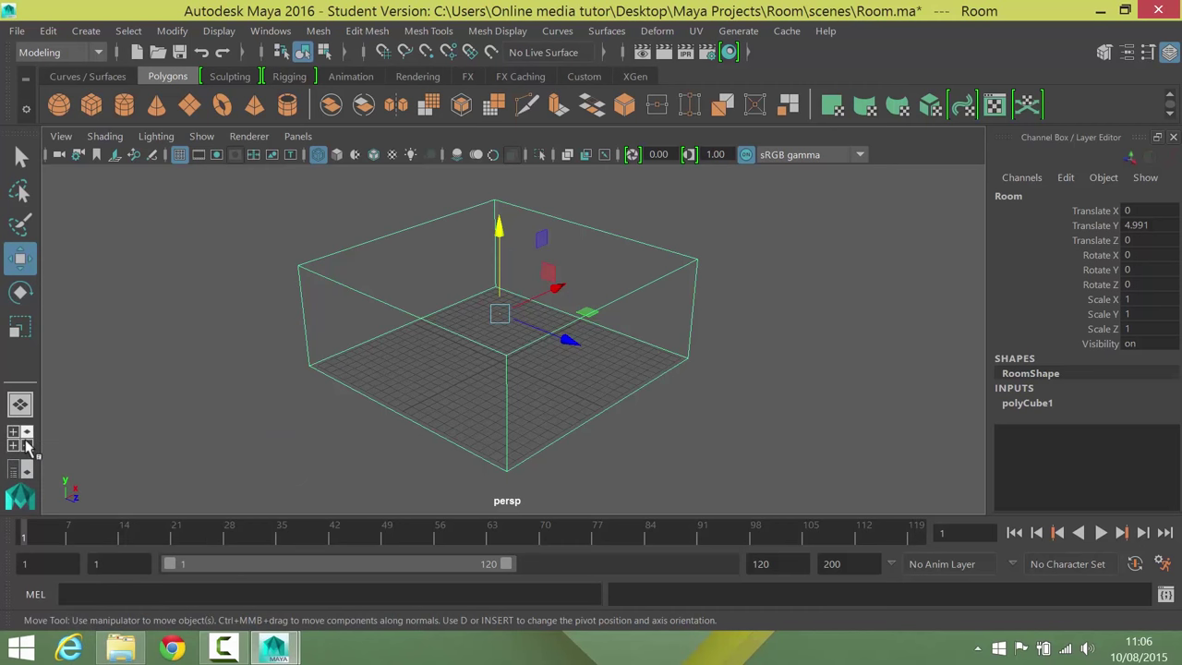
mouse_move(20, 446)
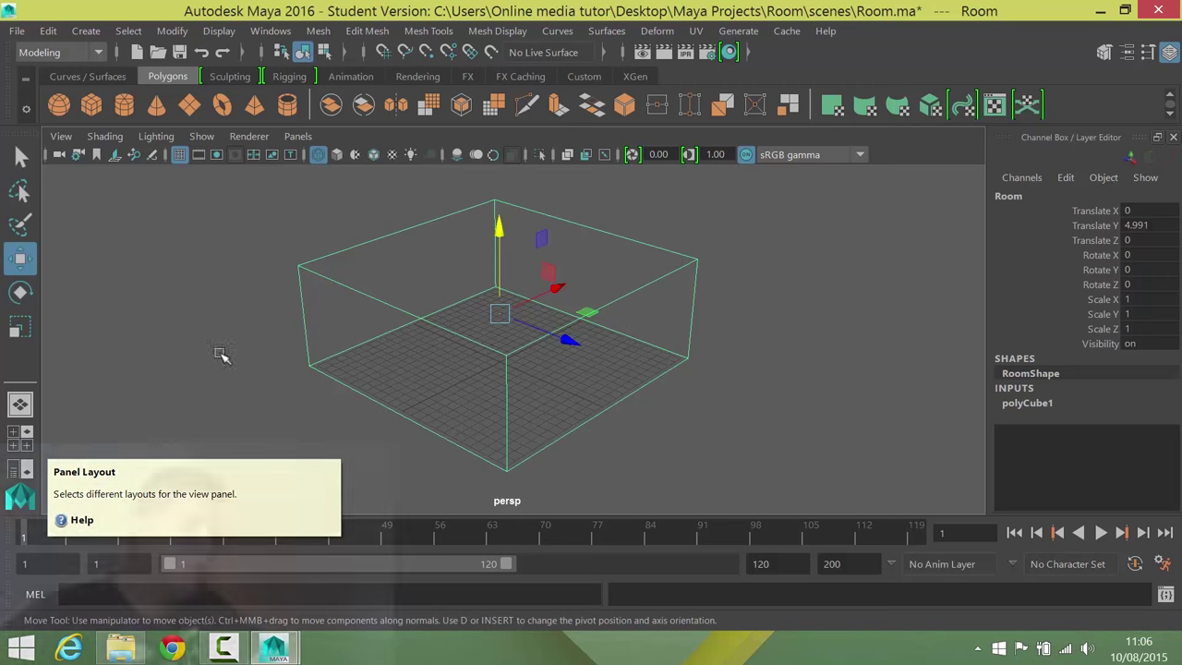
mouse_move(769, 397)
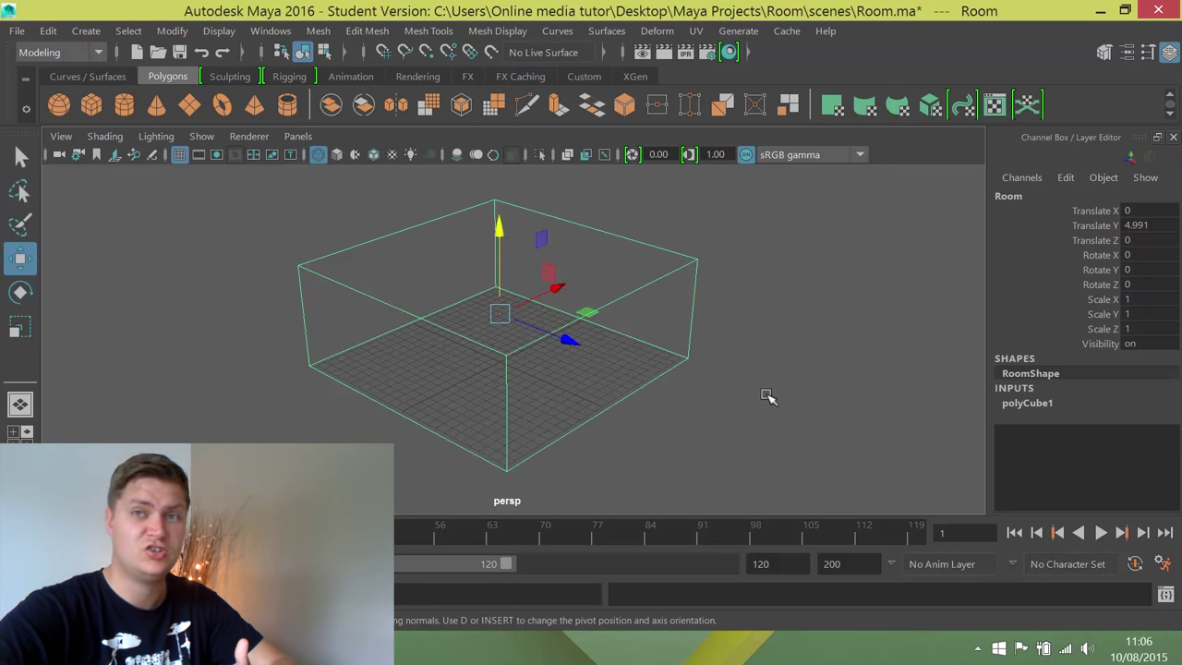
mouse_move(677, 372)
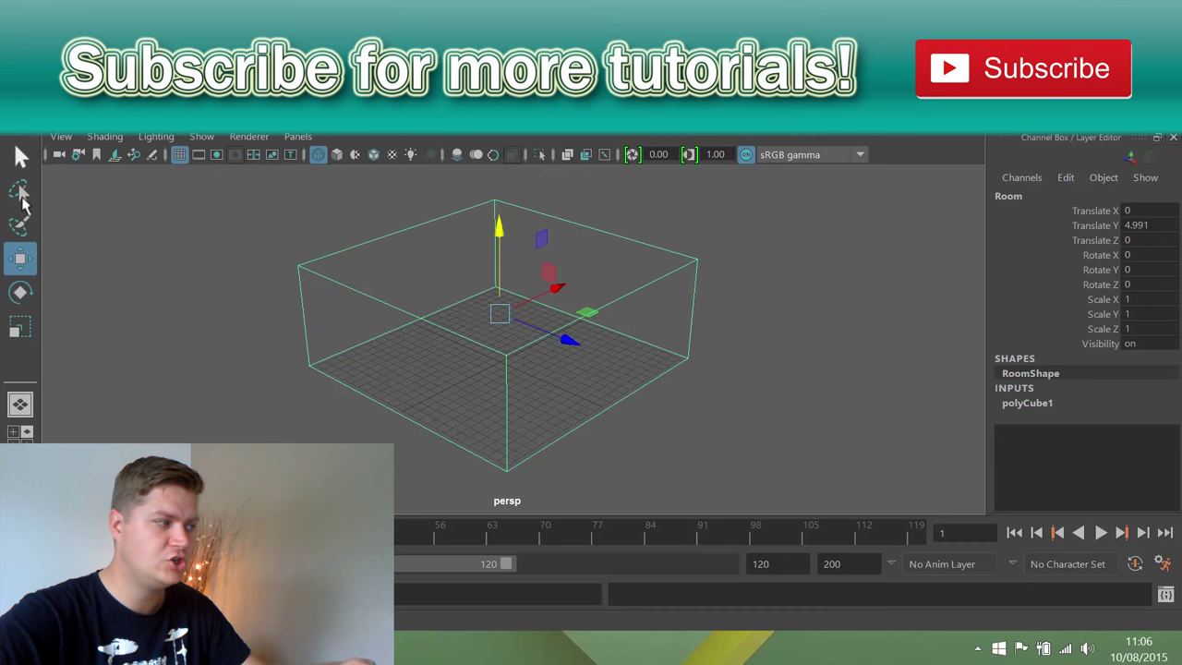
Switch the viewport to the four-view layout showing top, perspective, front and side views of the room cube
key("space")
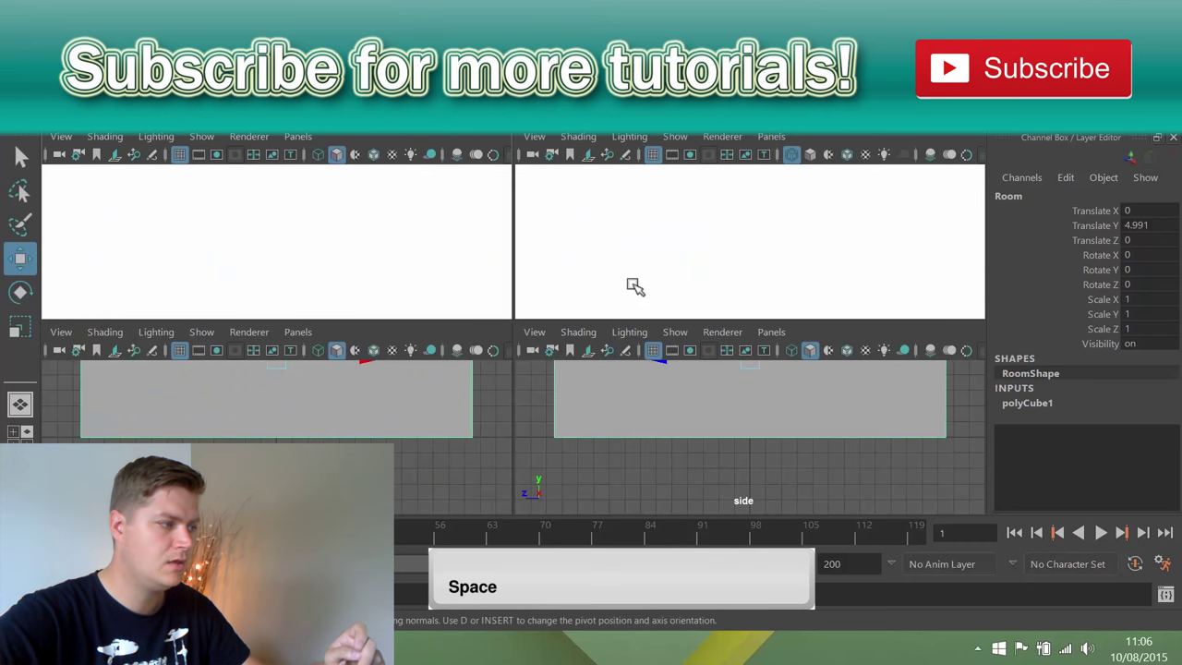
key("space")
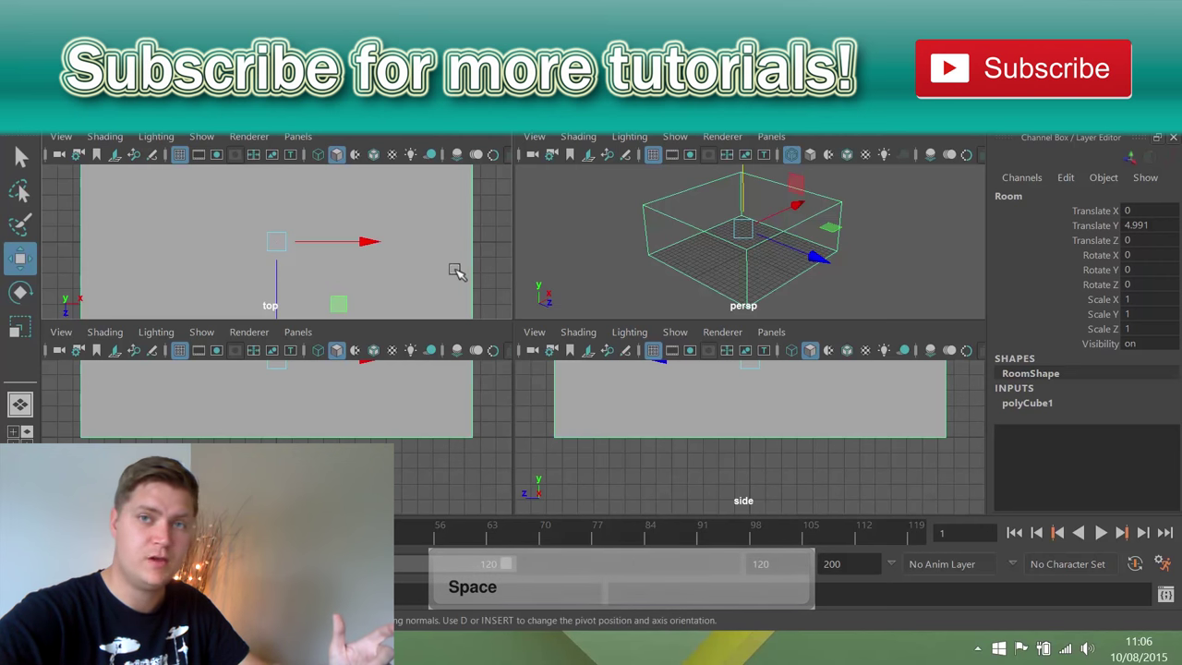
mouse_move(374, 254)
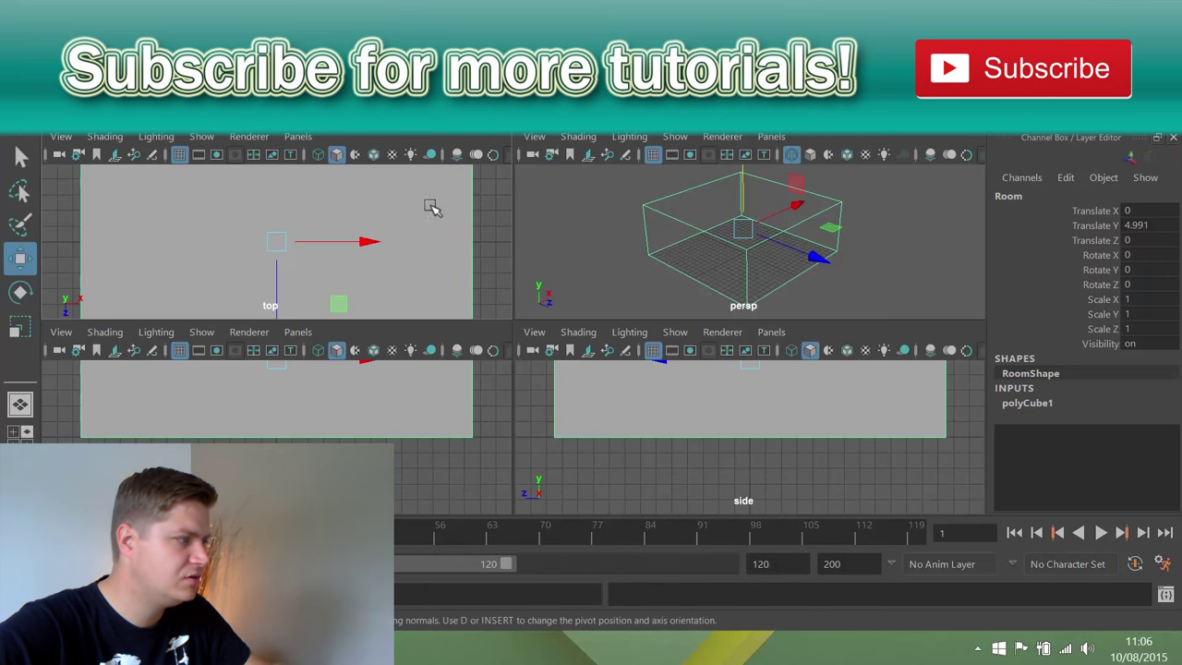
mouse_move(678, 448)
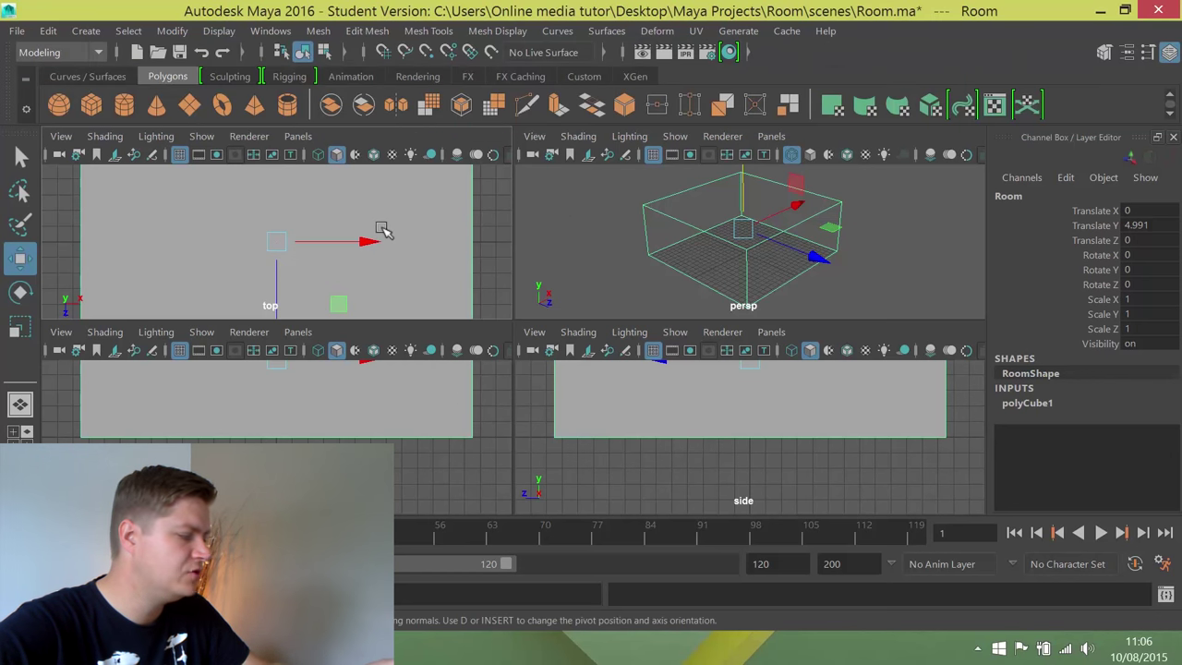
Display the room cube as wireframe outlines in the top, front and side orthographic views
key("4")
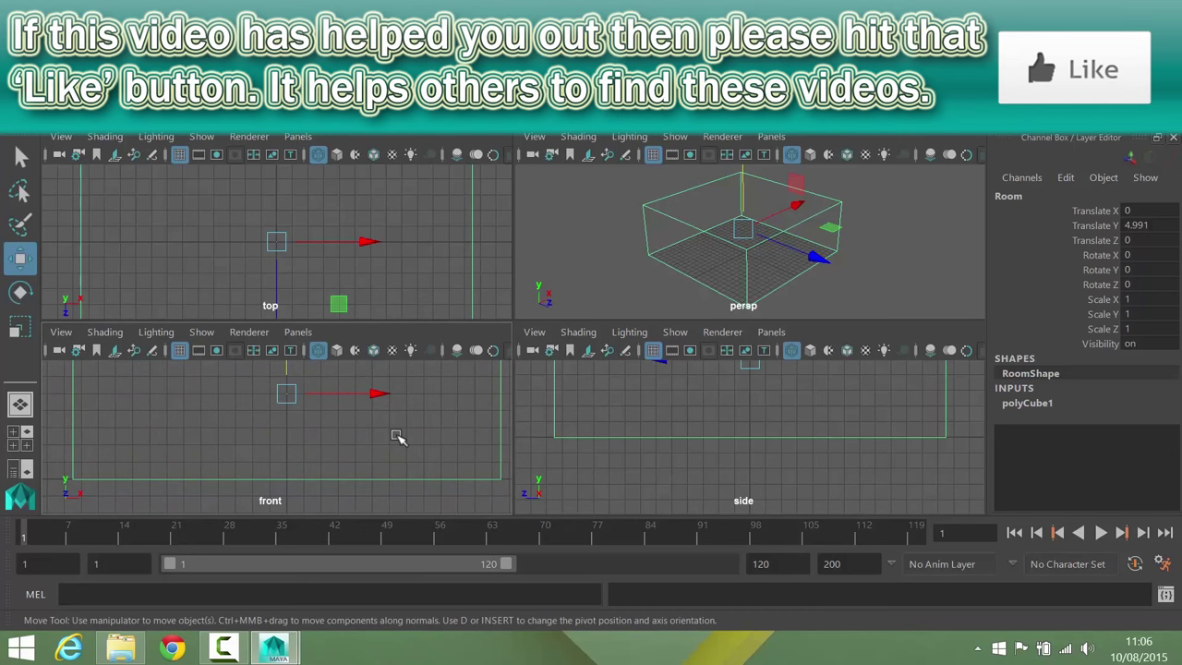
mouse_move(515, 437)
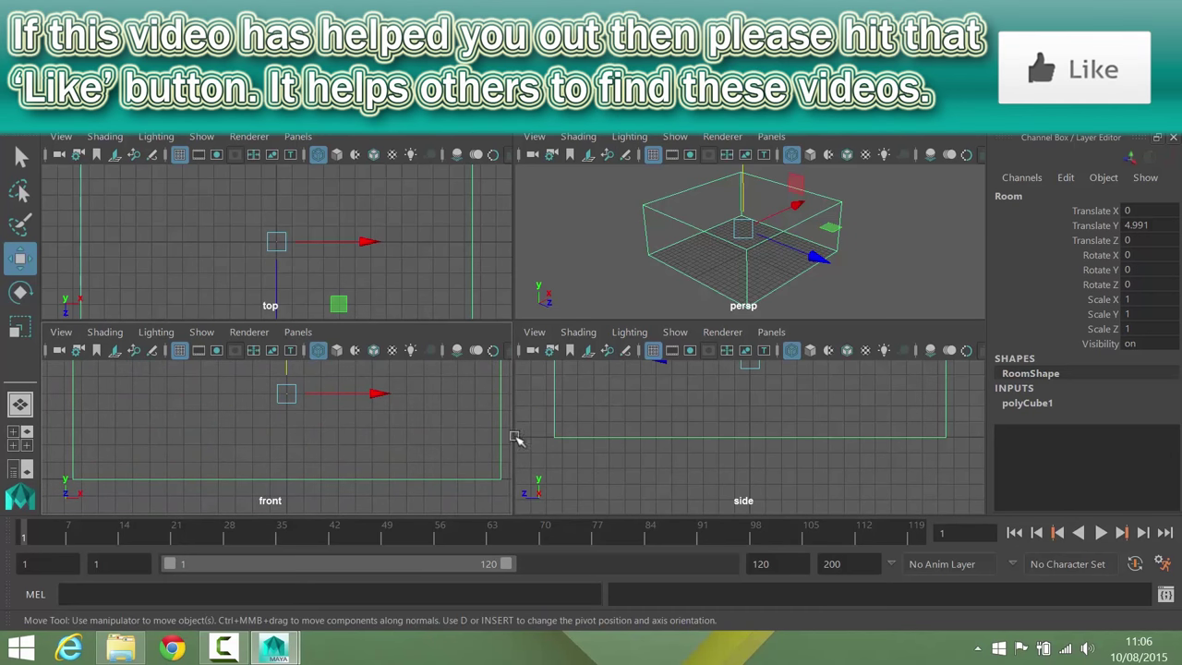
mouse_move(426, 409)
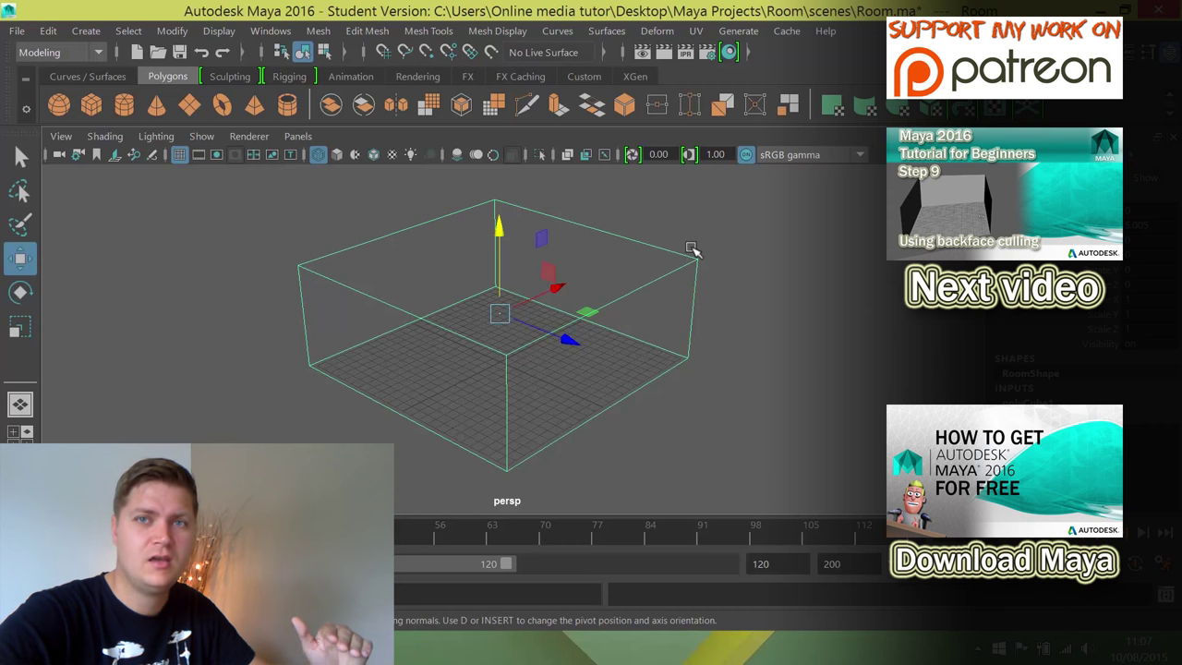
mouse_move(706, 250)
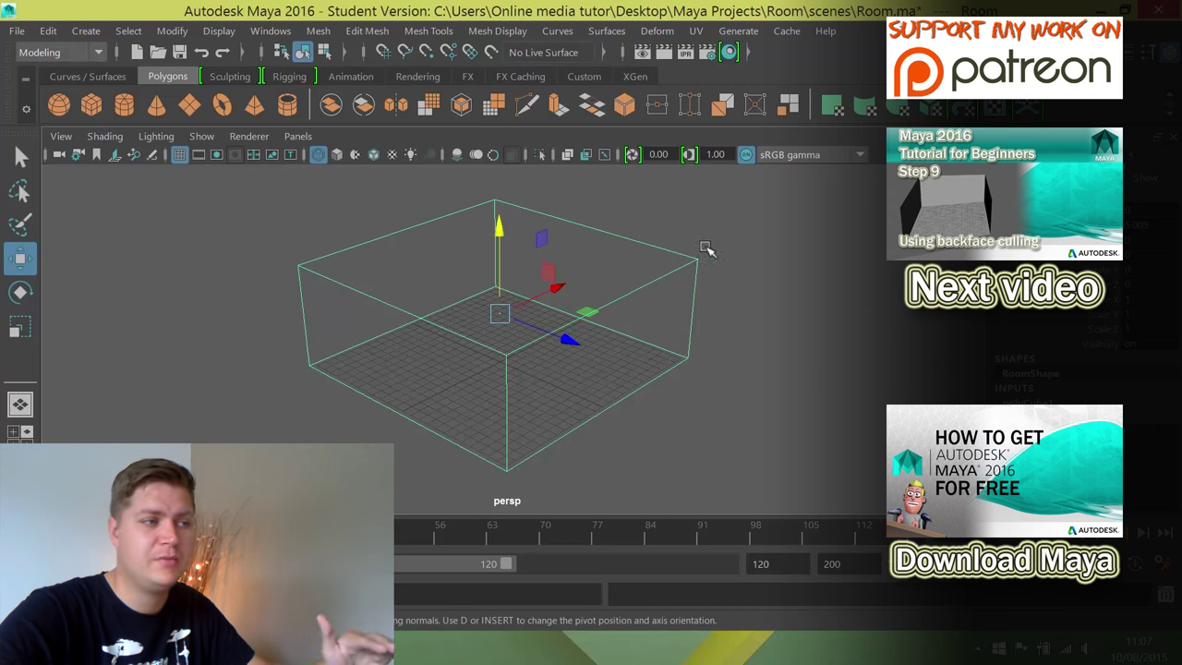
mouse_move(812, 231)
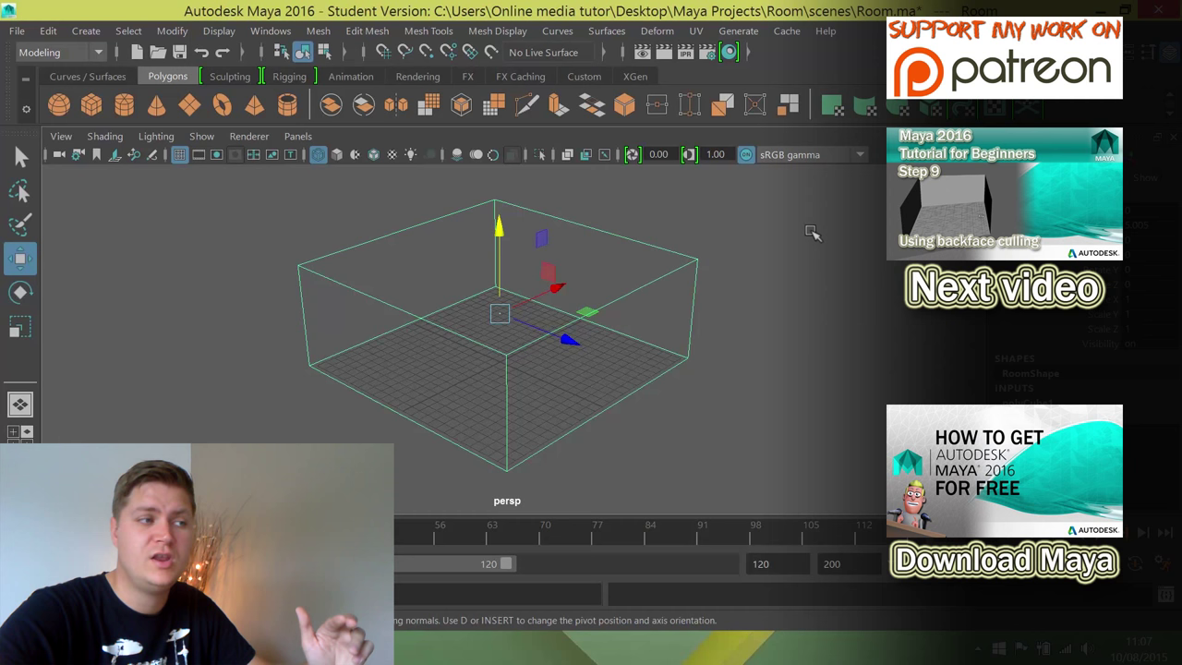
mouse_move(1145, 238)
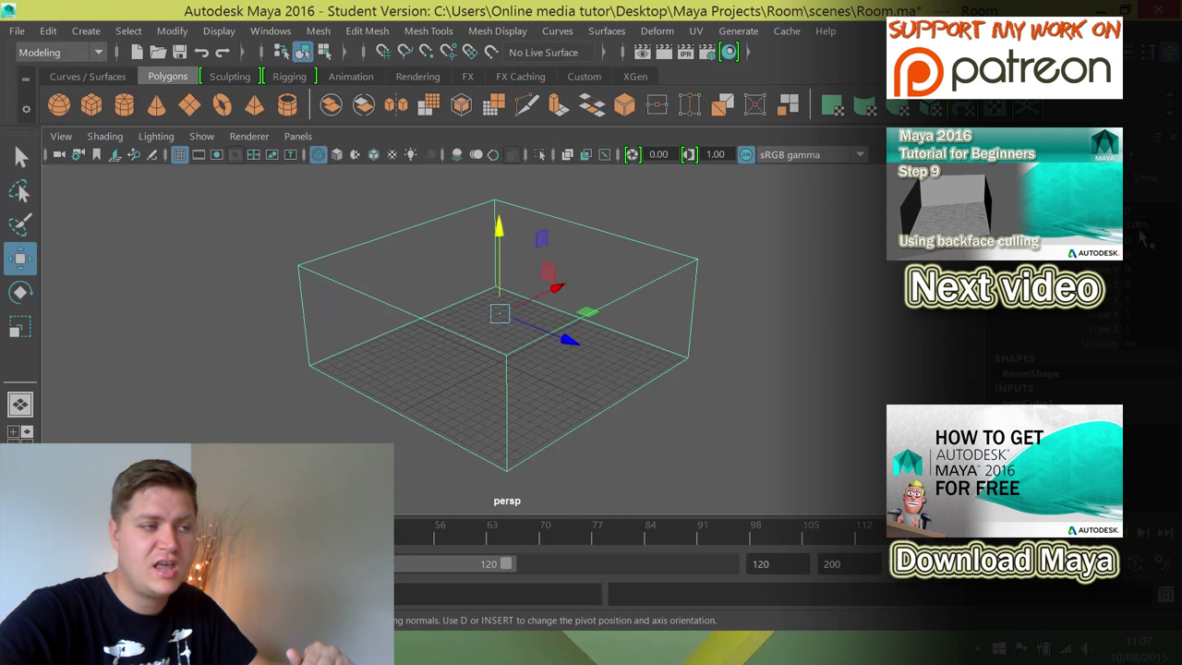